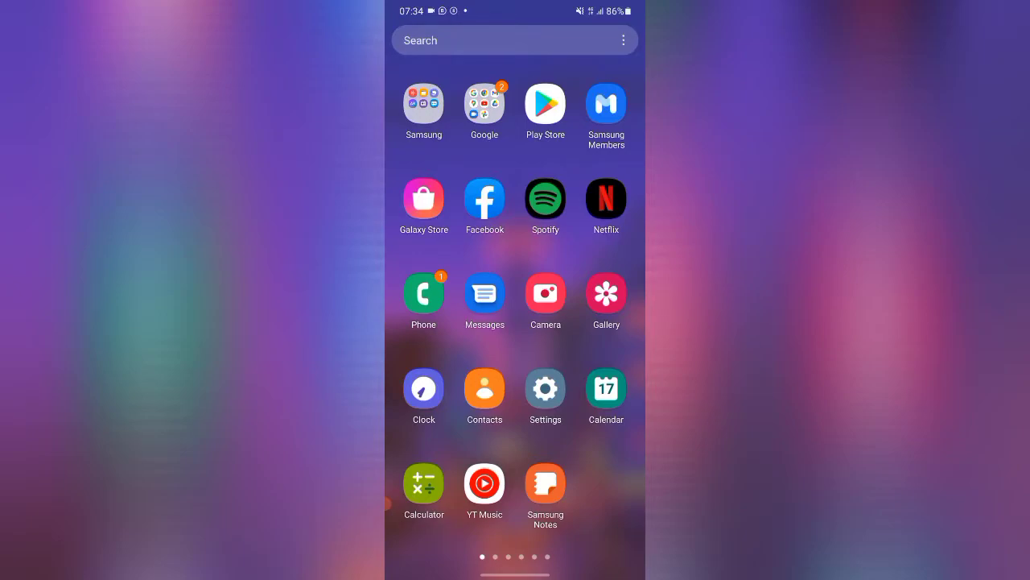
# Search Google Play Store for 'visual studio code', leaving the query unsubmitted.
pyautogui.click(544, 103)
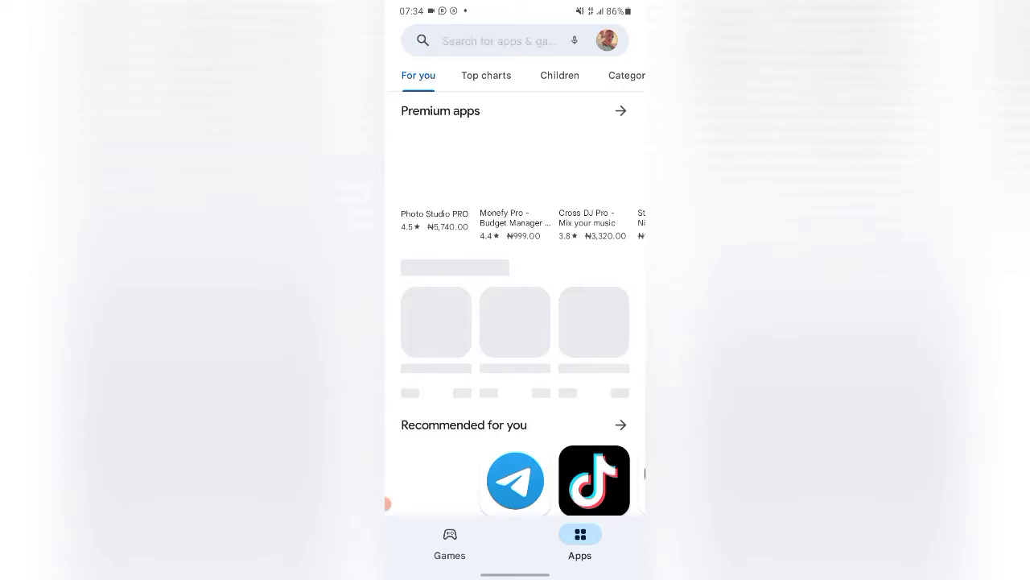
pyautogui.click(495, 40)
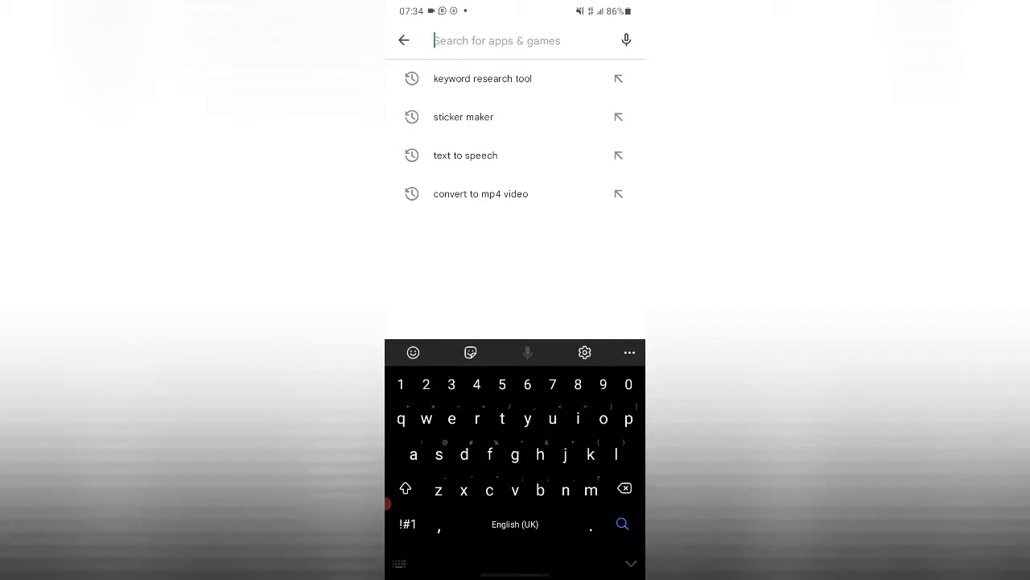
pyautogui.write('vs')
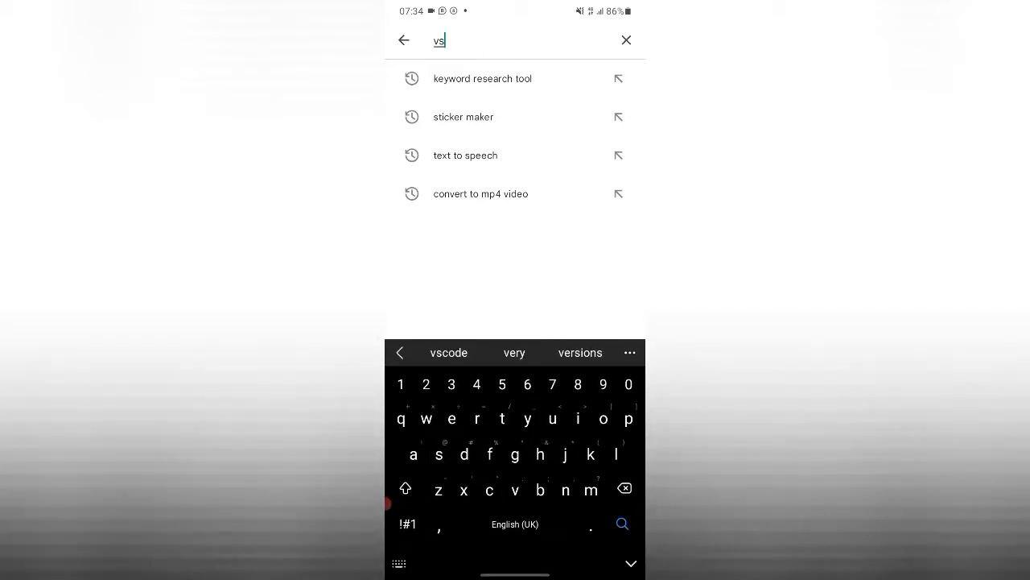
pyautogui.write('i')
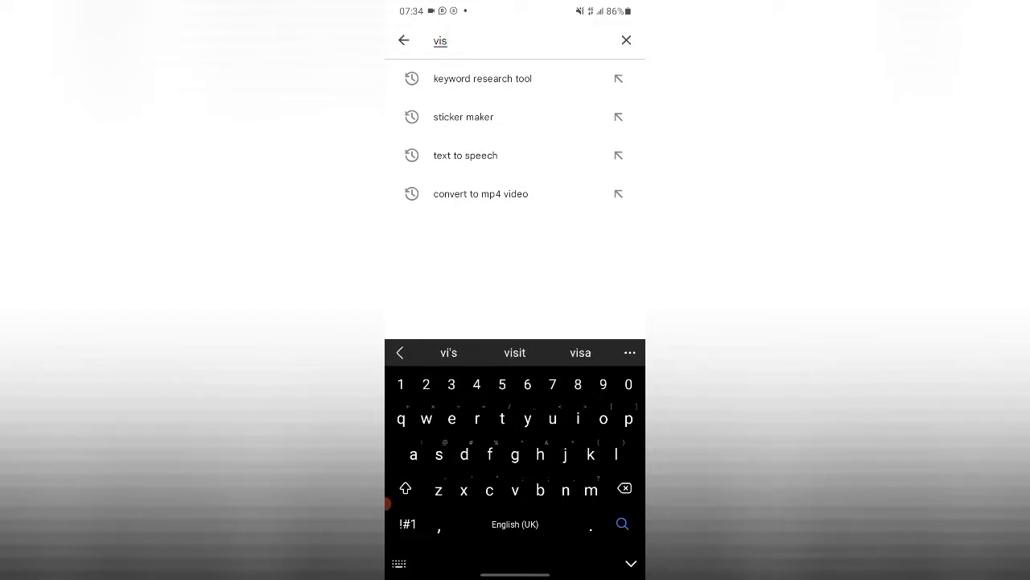
pyautogui.write('u')
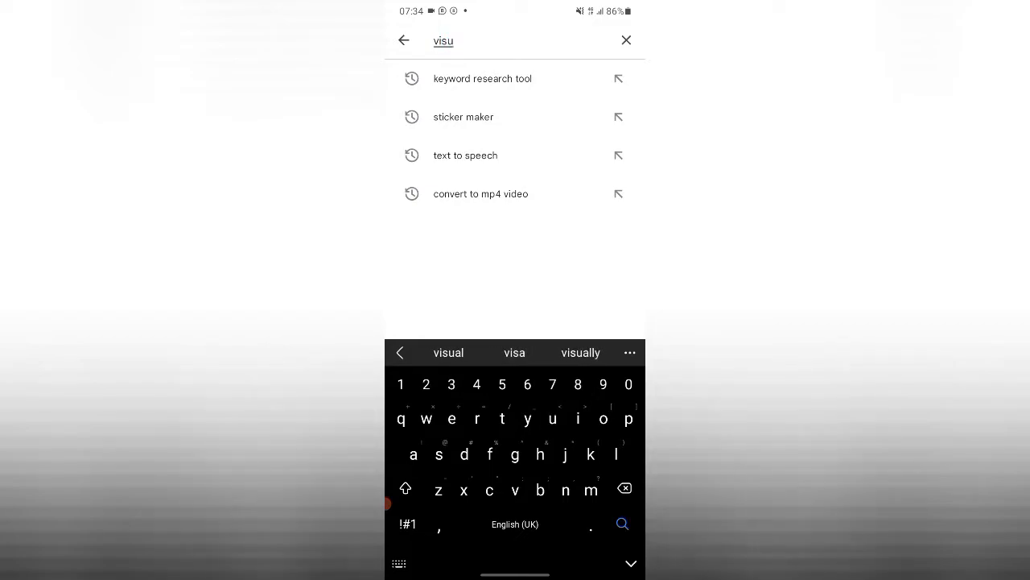
pyautogui.click(448, 353)
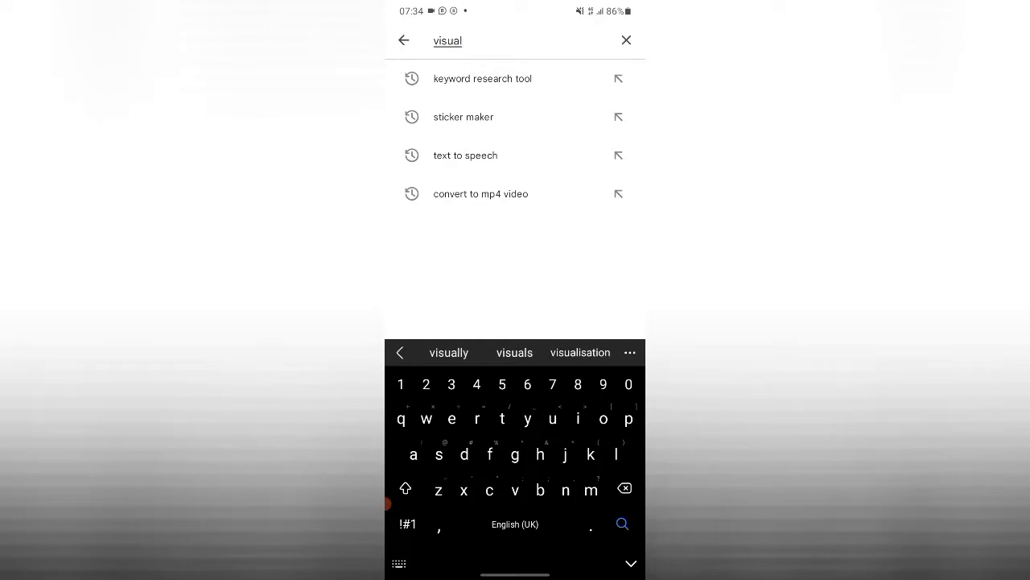
pyautogui.write('studio code')
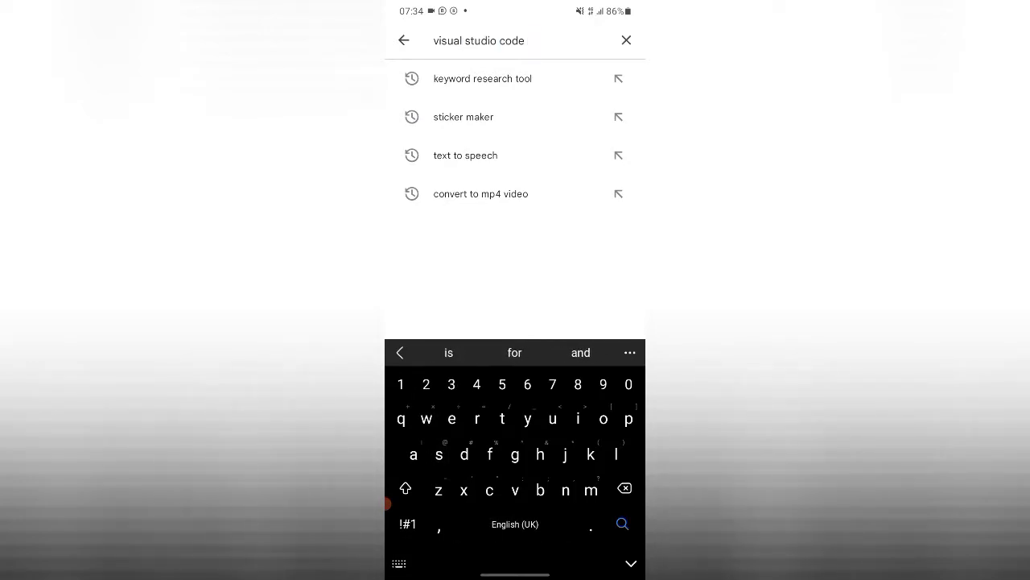
# Run the search, launch Visual Code Mobile and switch to its 'heading' file.
pyautogui.click(622, 525)
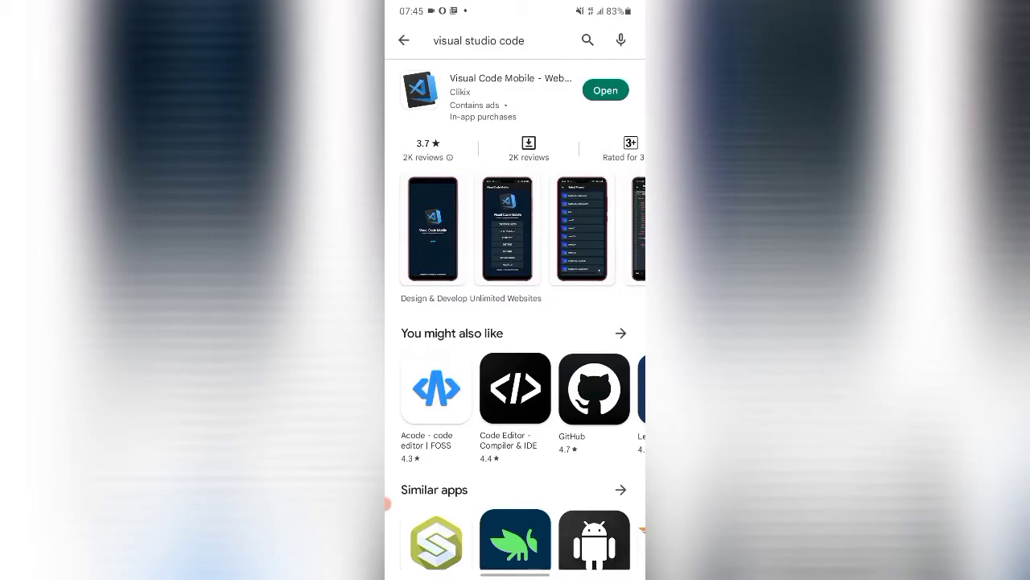
pyautogui.click(605, 90)
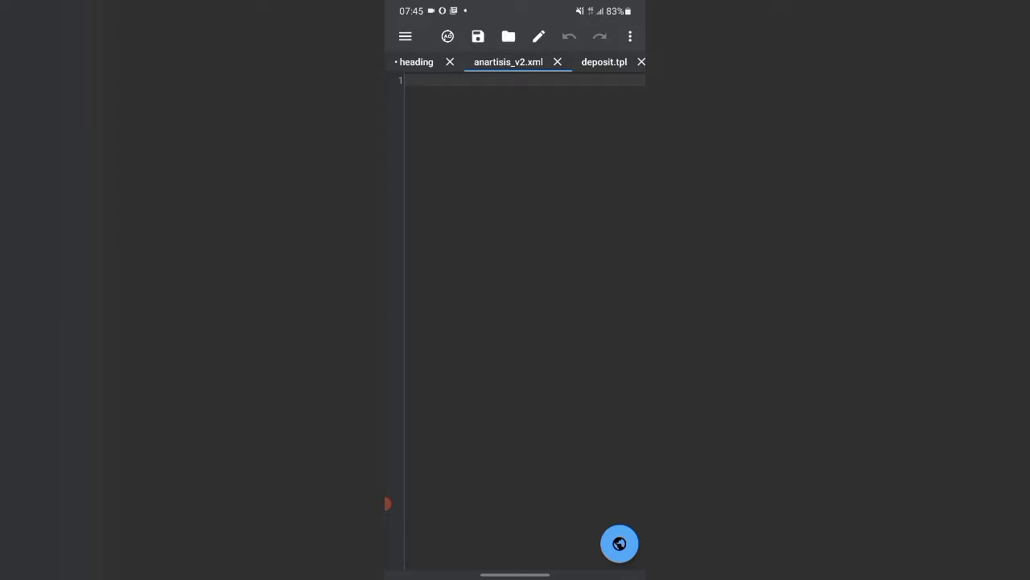
pyautogui.click(386, 502)
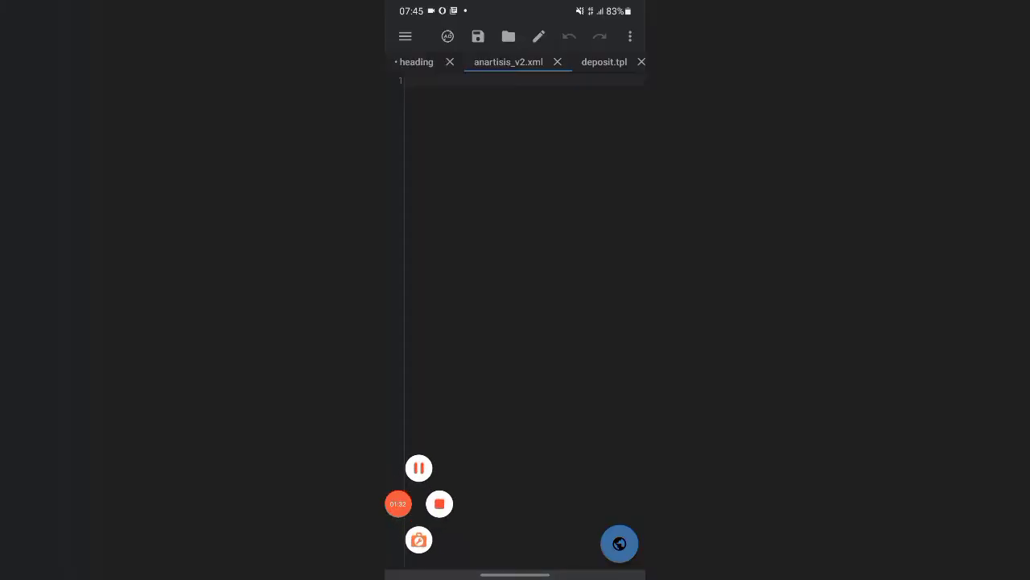
pyautogui.click(416, 61)
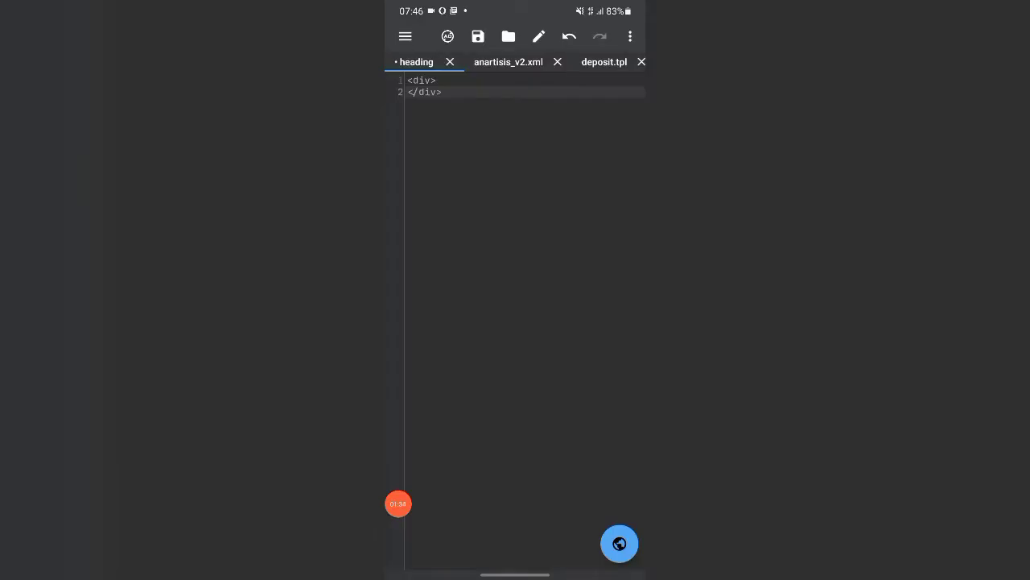
# Browse local device storage into the Download folder.
pyautogui.click(509, 35)
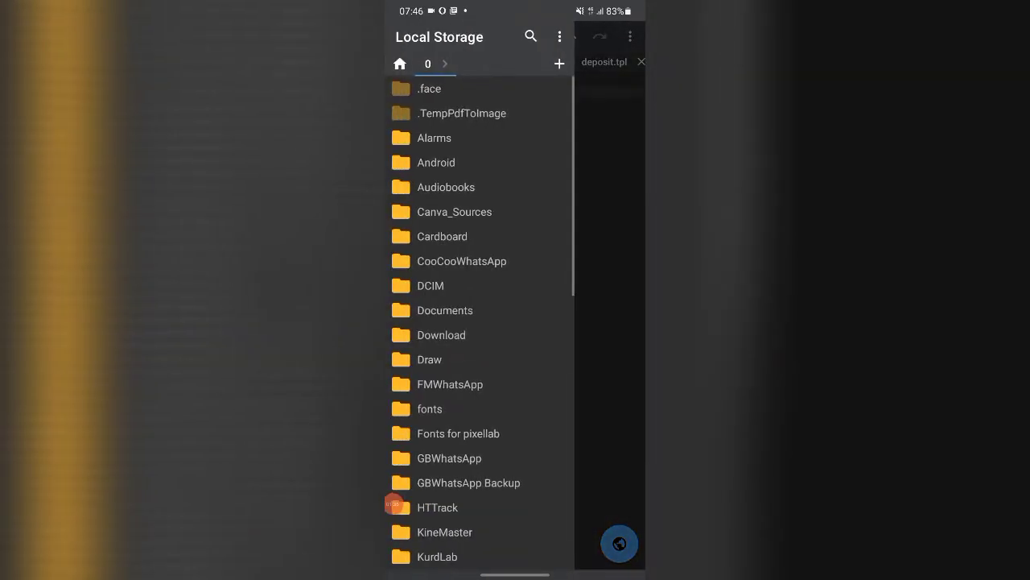
pyautogui.scroll(-3)
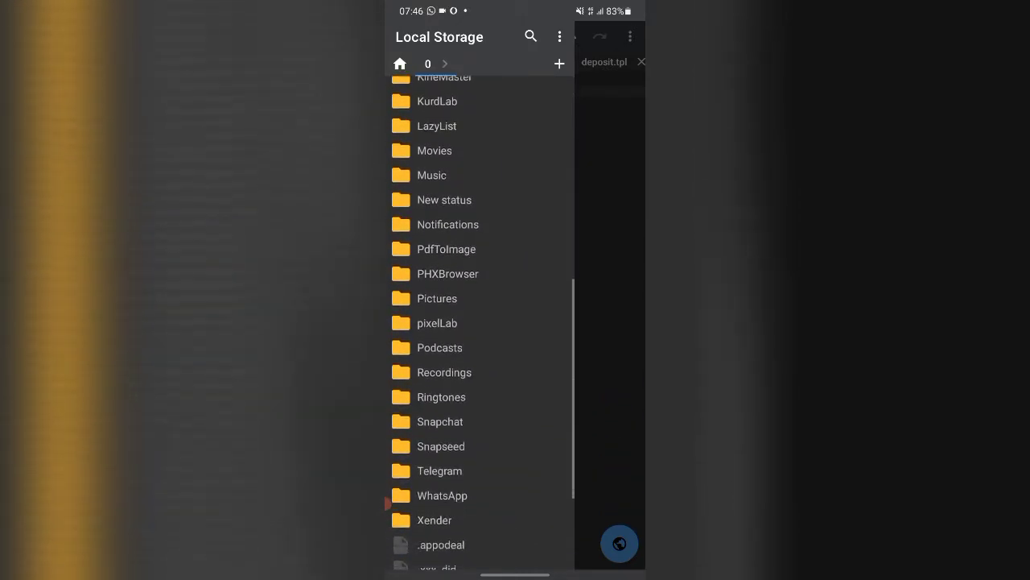
pyautogui.scroll(-3)
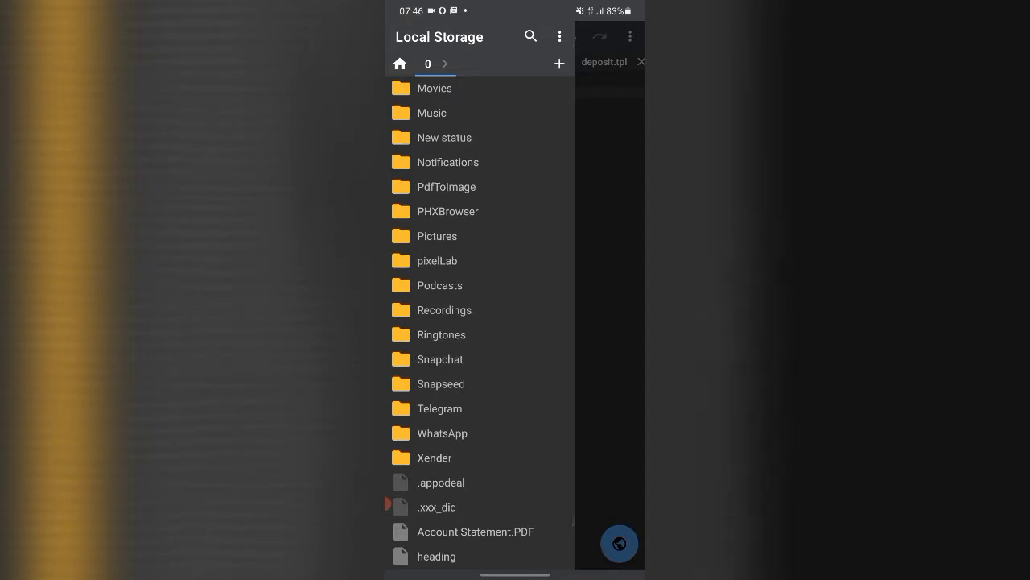
pyautogui.scroll(3)
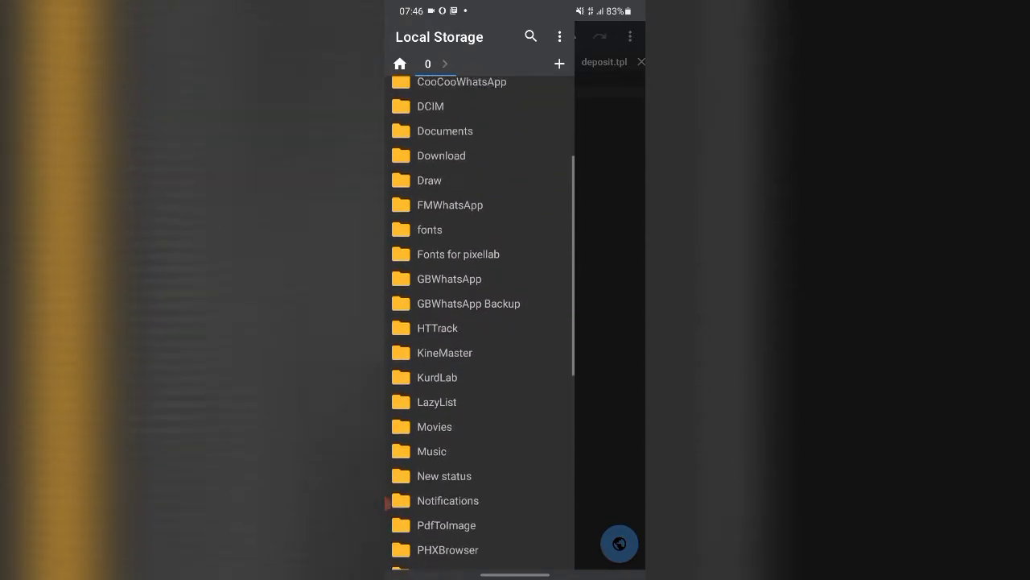
pyautogui.click(442, 154)
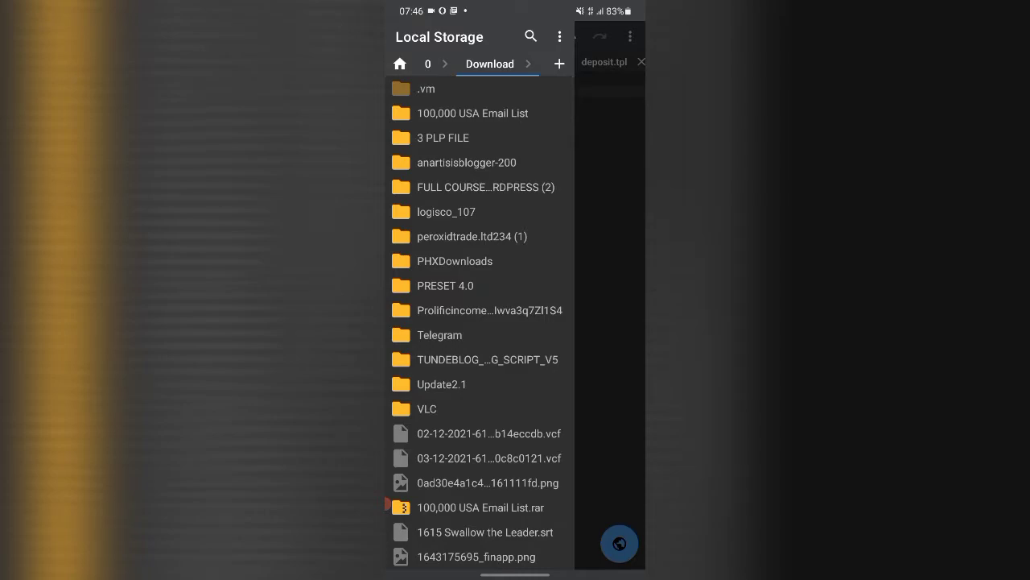
# Enter the peroxidtrade.ltd234 (1) folder of certificate and key files.
pyautogui.scroll(-3)
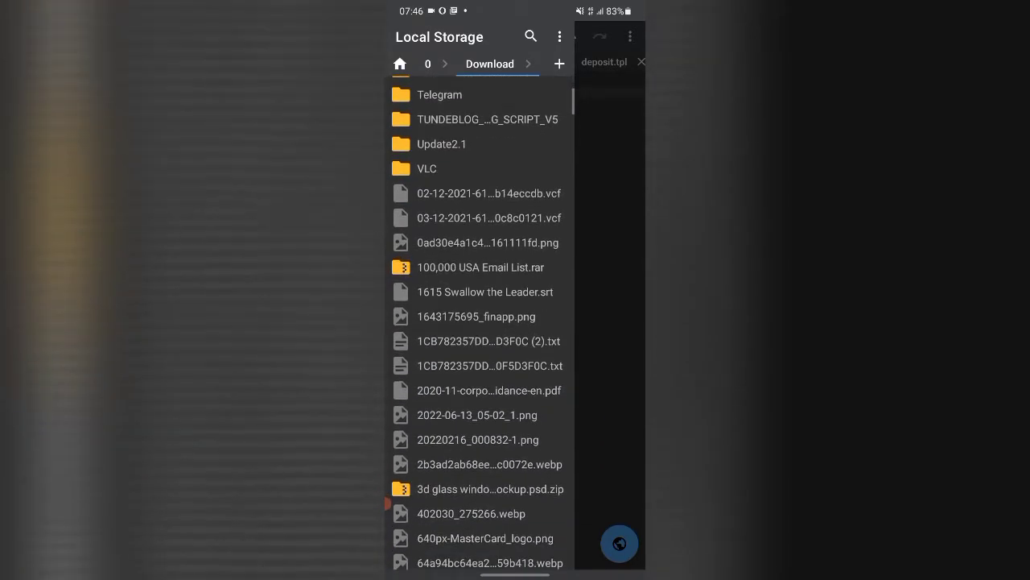
pyautogui.scroll(-3)
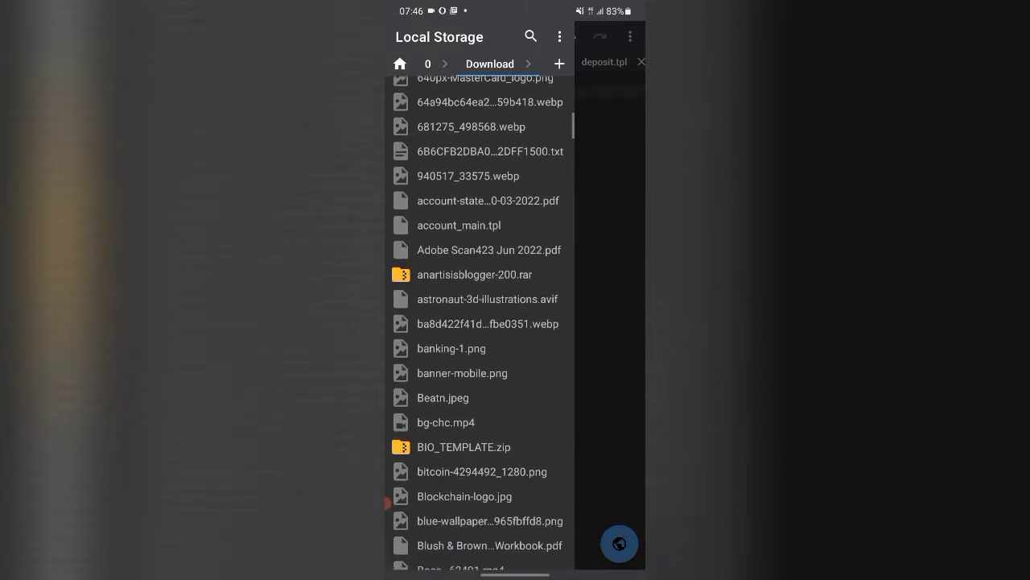
pyautogui.scroll(-3)
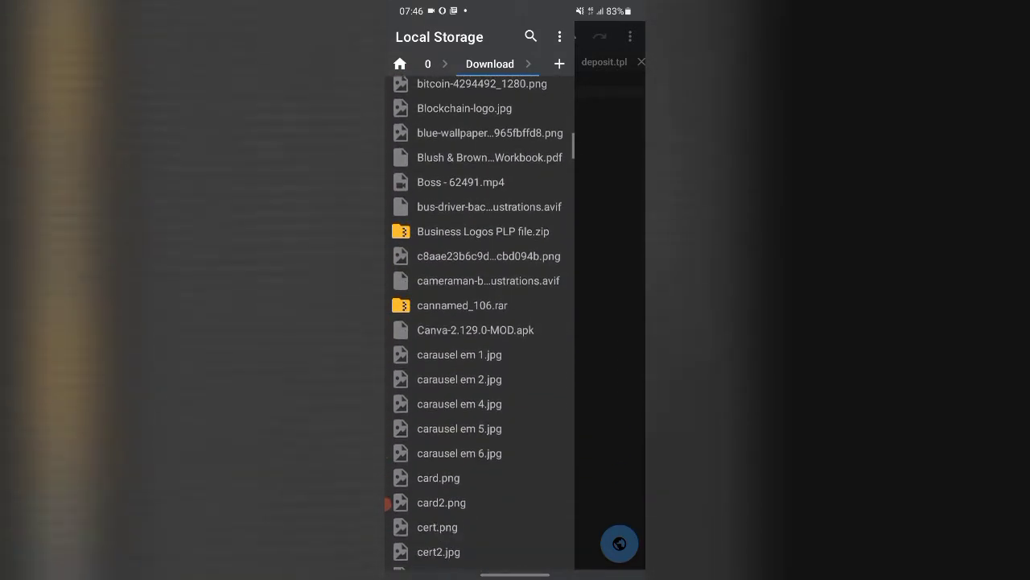
pyautogui.scroll(-3)
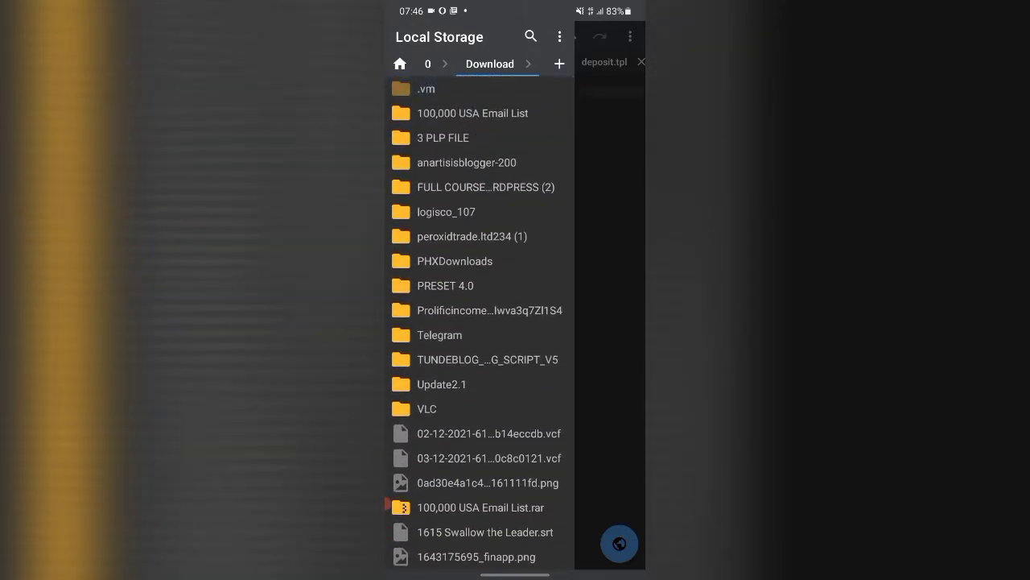
pyautogui.click(470, 235)
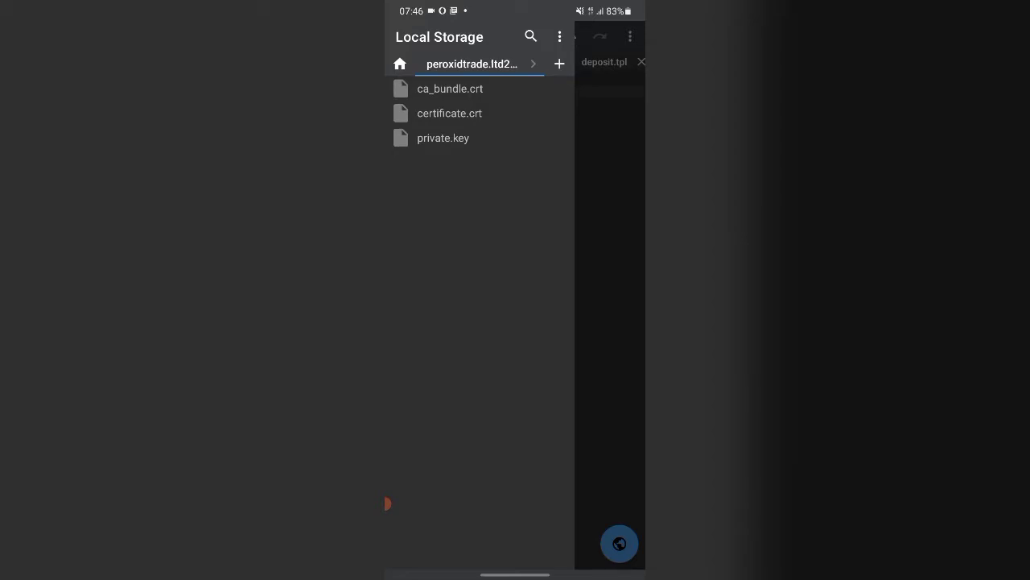
# From storage root go into Download's Prolificincome project tmpl folder and load home.tpl.
pyautogui.click(400, 64)
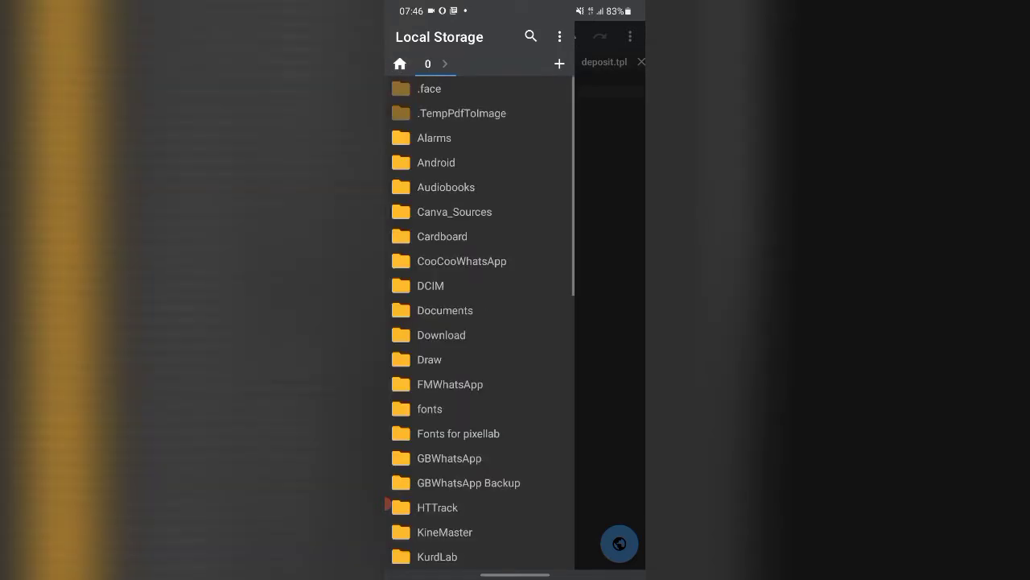
pyautogui.scroll(-3)
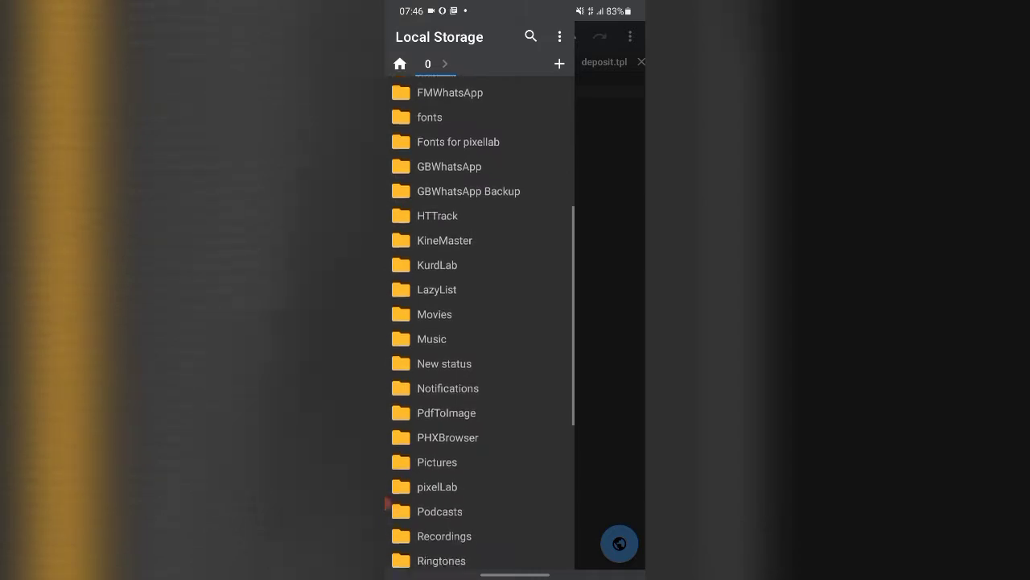
pyautogui.scroll(3)
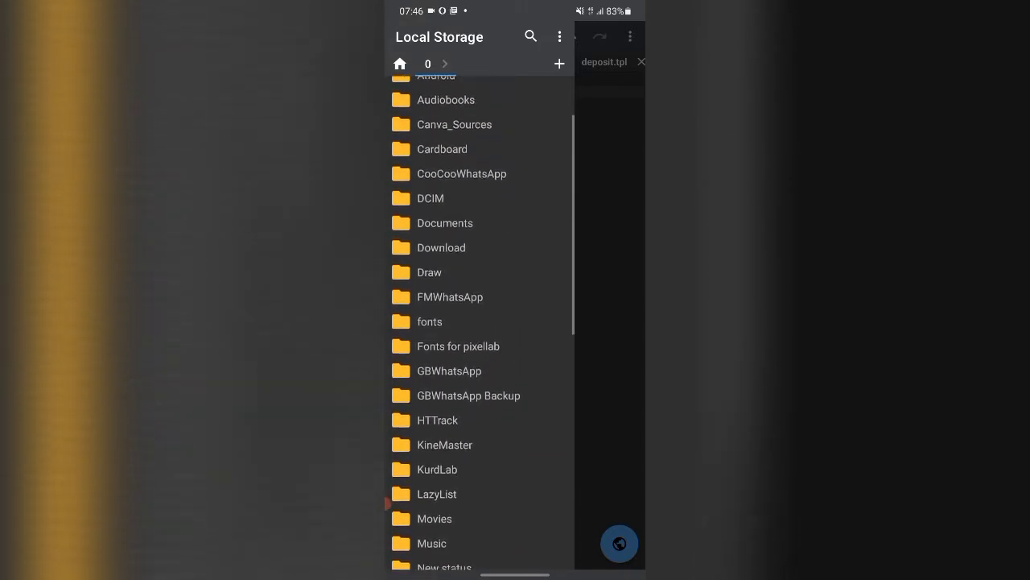
pyautogui.click(441, 248)
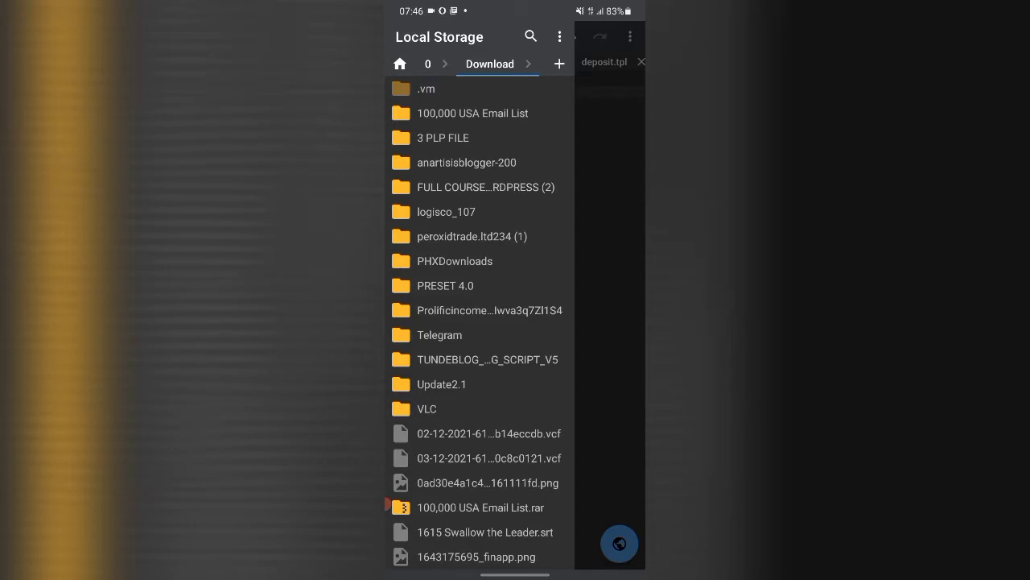
pyautogui.click(489, 309)
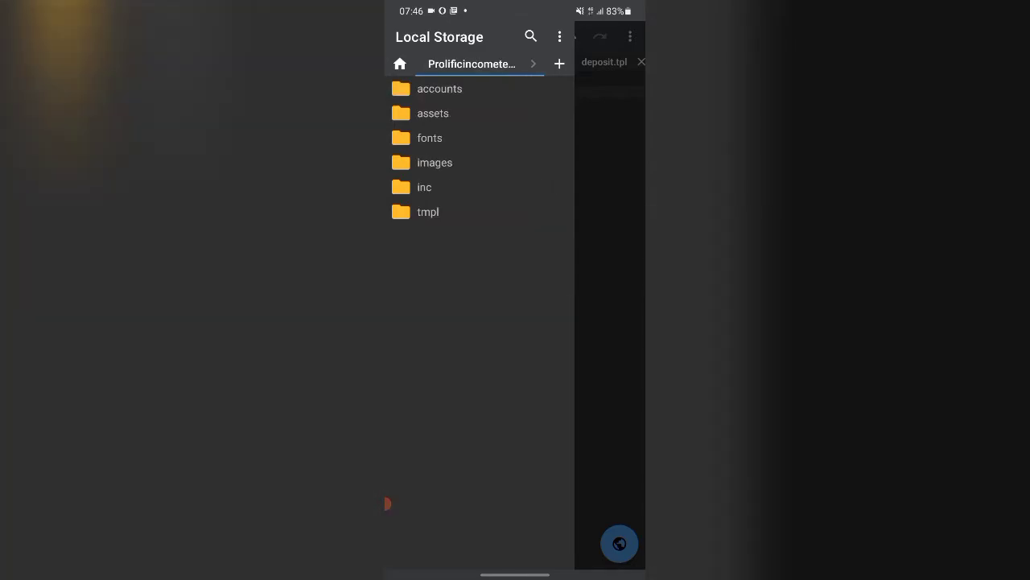
pyautogui.click(428, 213)
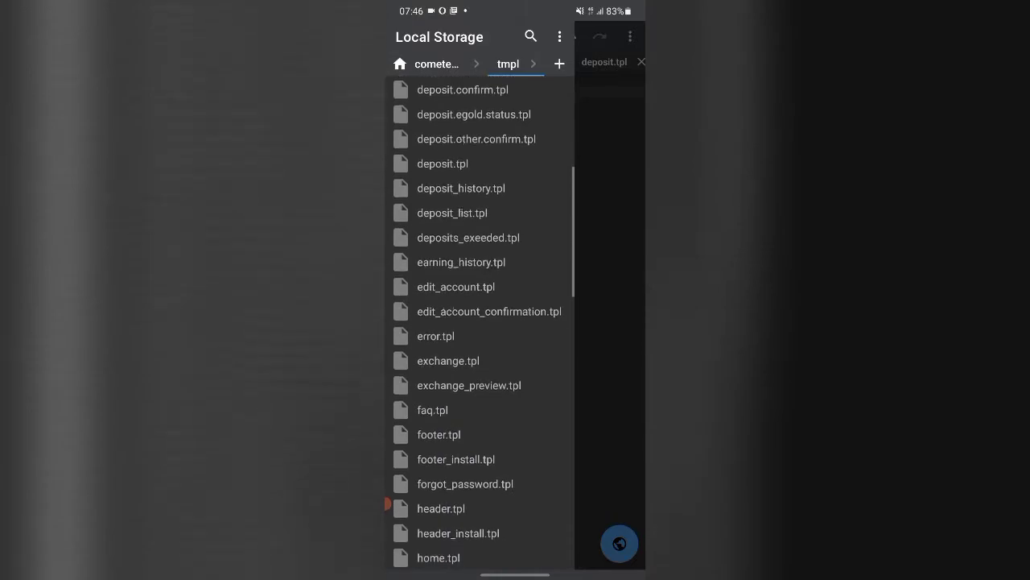
pyautogui.click(438, 557)
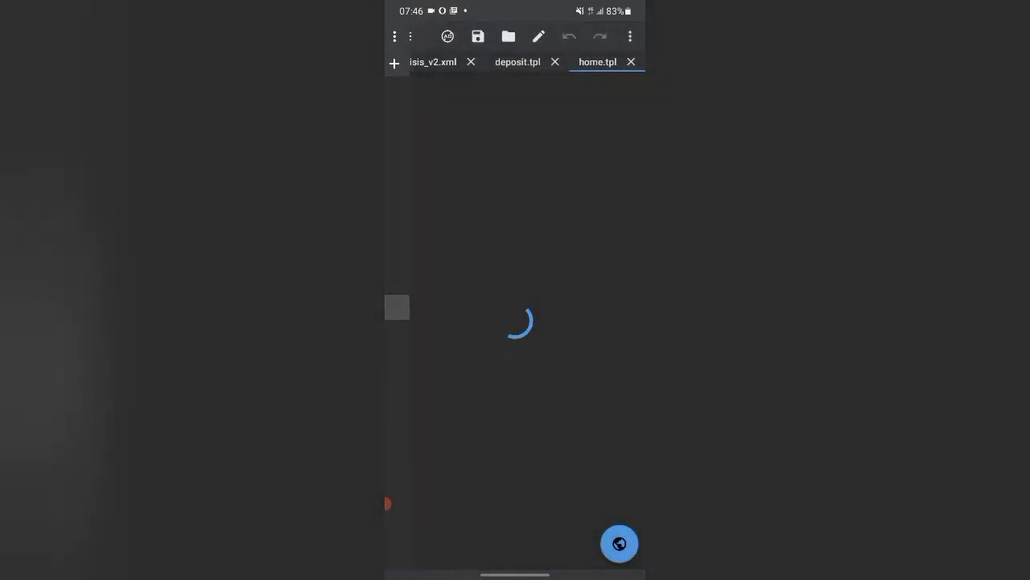
pyautogui.click(618, 544)
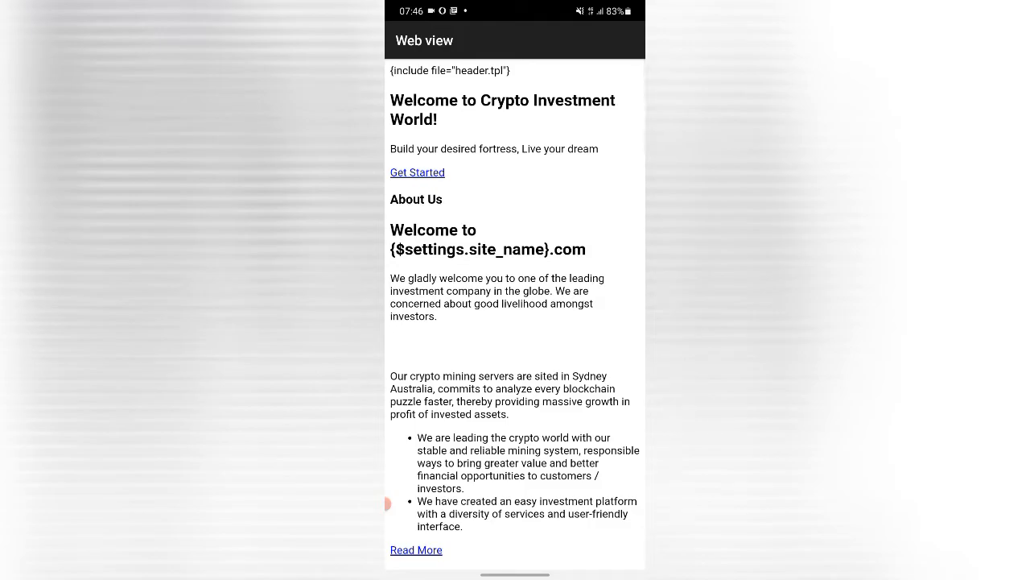
pyautogui.scroll(-3)
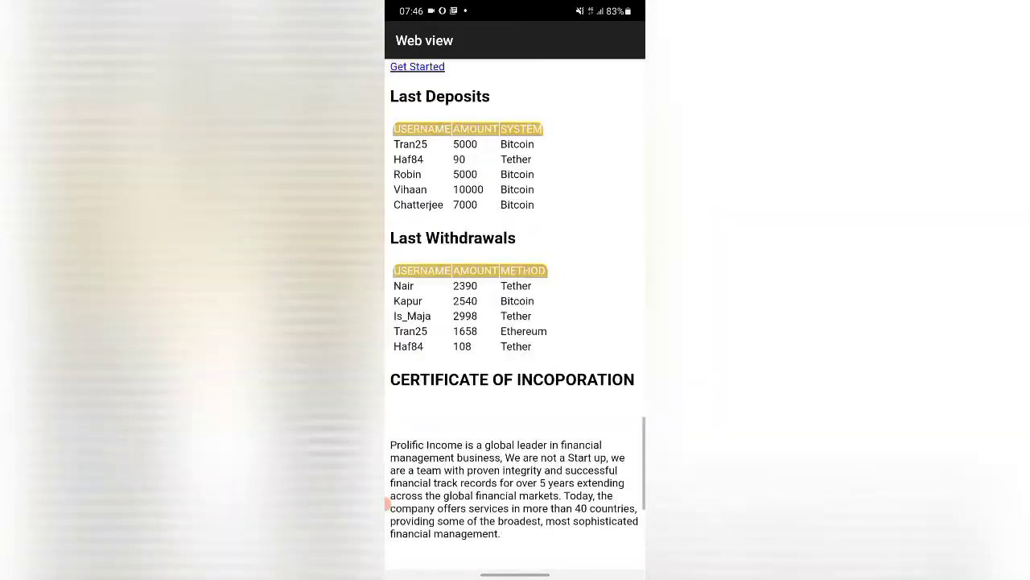
pyautogui.scroll(3)
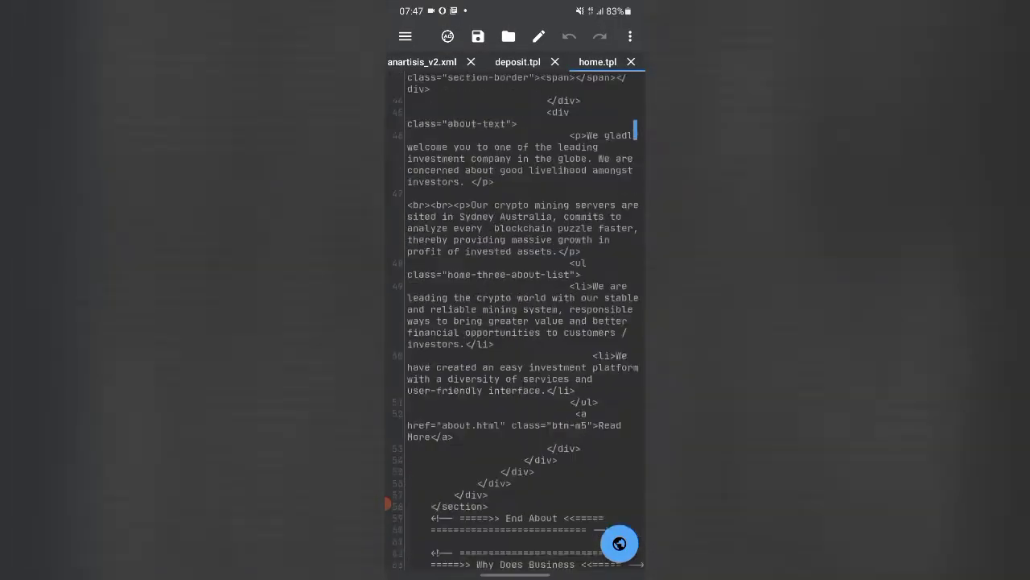
# Request closing the unsaved 'heading' tab, raising the discard-changes warning.
pyautogui.scroll(3)
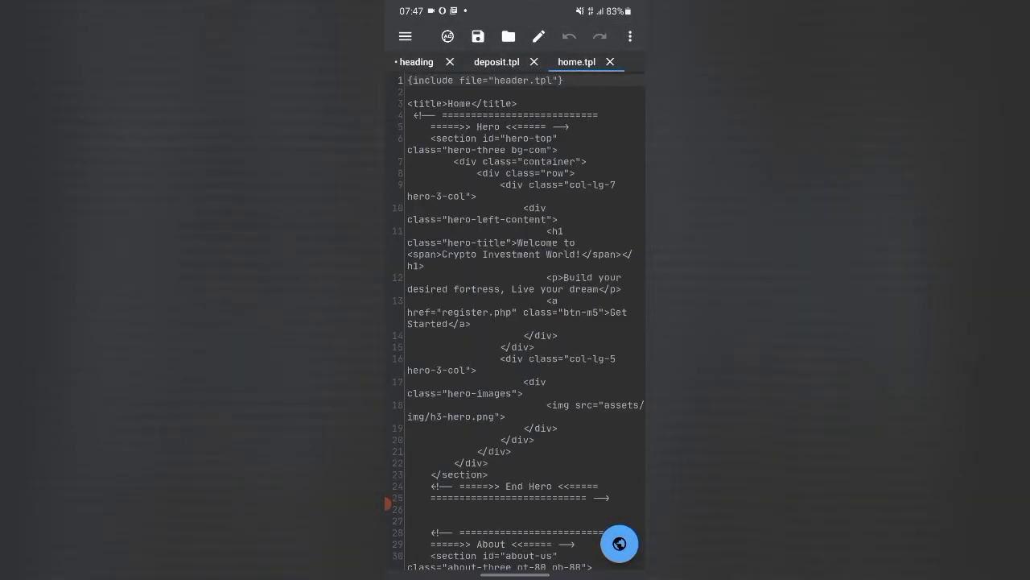
pyautogui.click(450, 61)
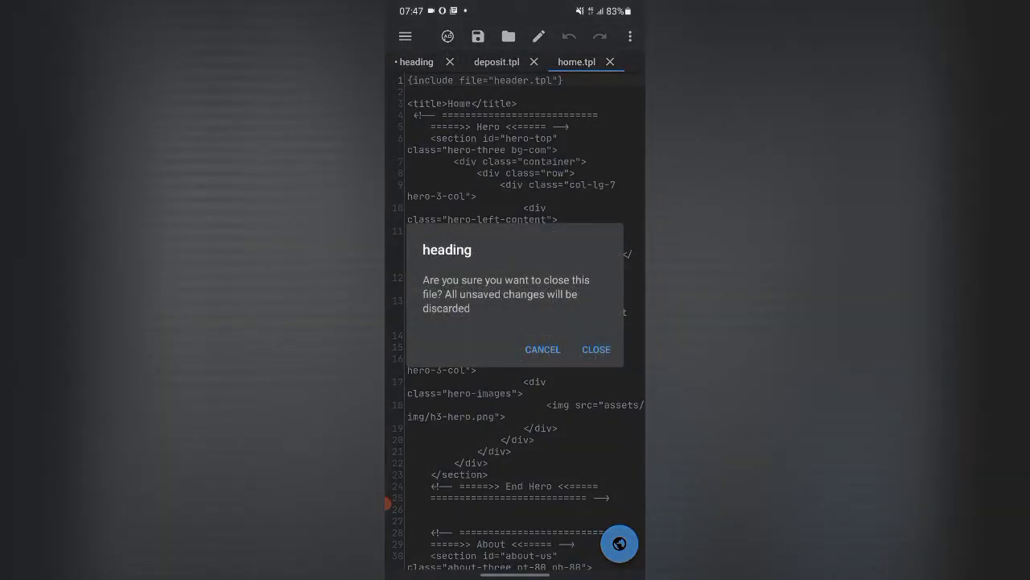
# Discard the heading file and create a new Newhall.html in the tmpl folder.
pyautogui.click(596, 348)
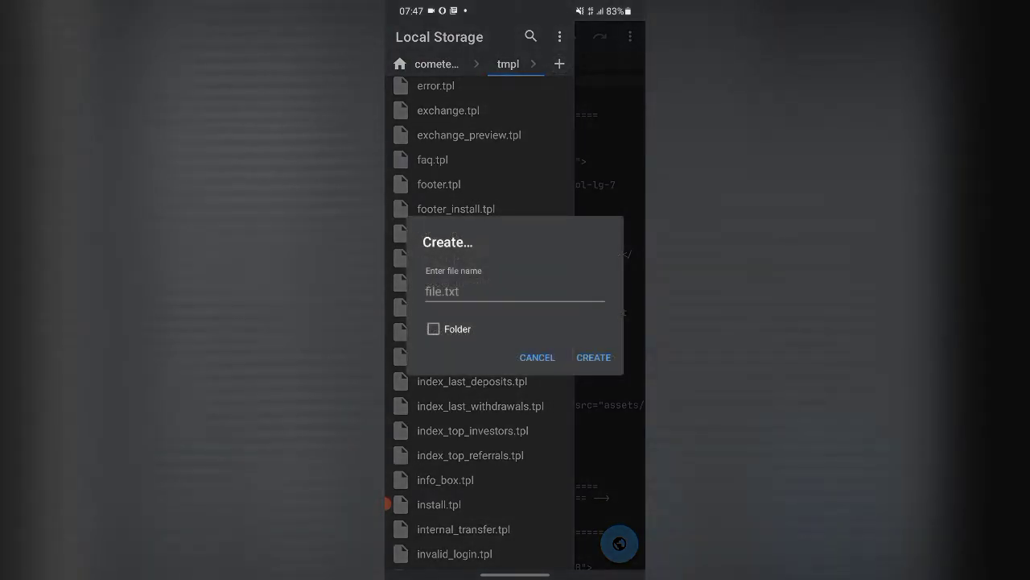
pyautogui.click(516, 291)
pyautogui.write('Newhall.h')
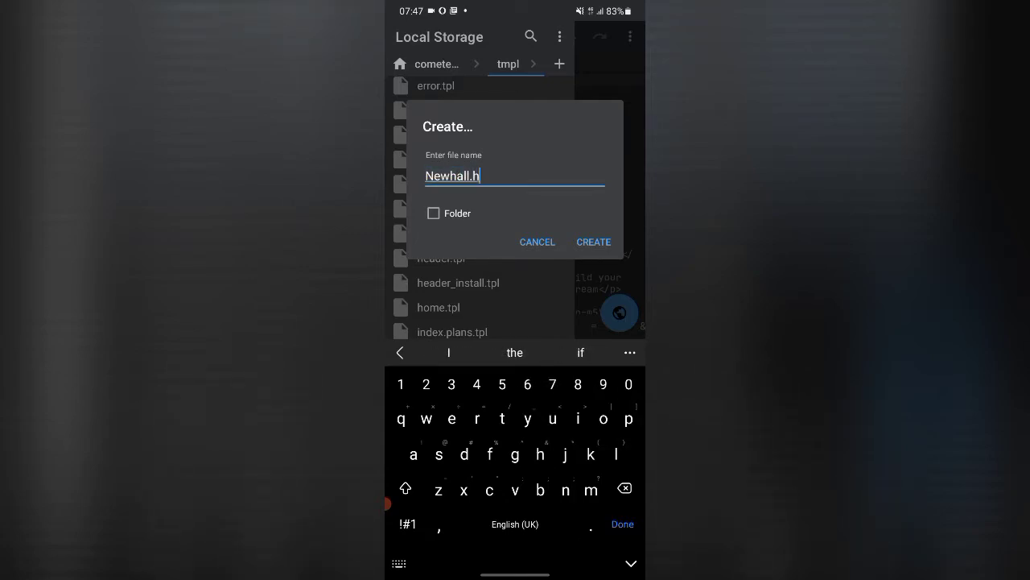
pyautogui.click(538, 242)
pyautogui.write('<')
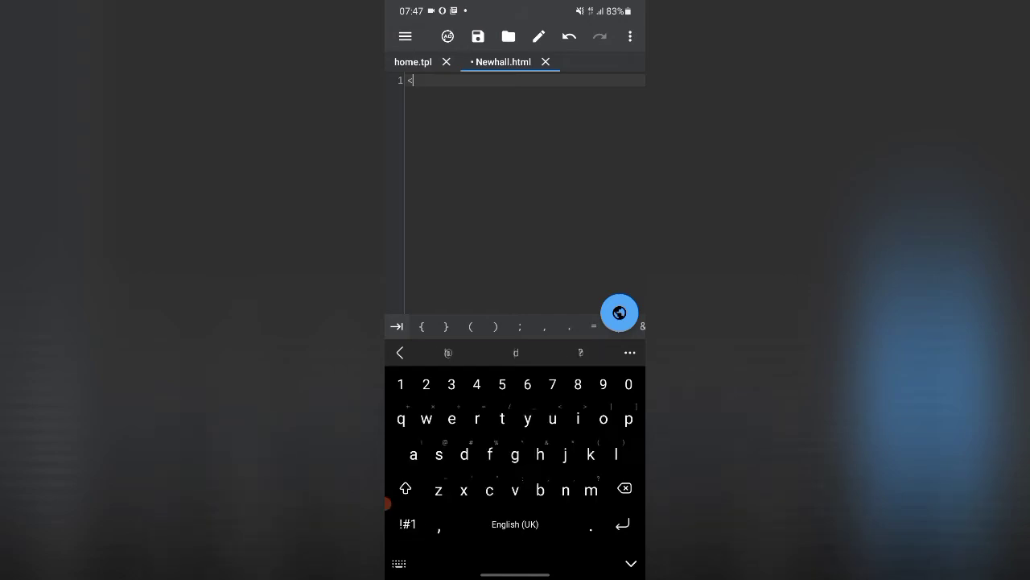
# Write <div> and </div> tags in Newhall.html with blank lines between them.
pyautogui.write('div')
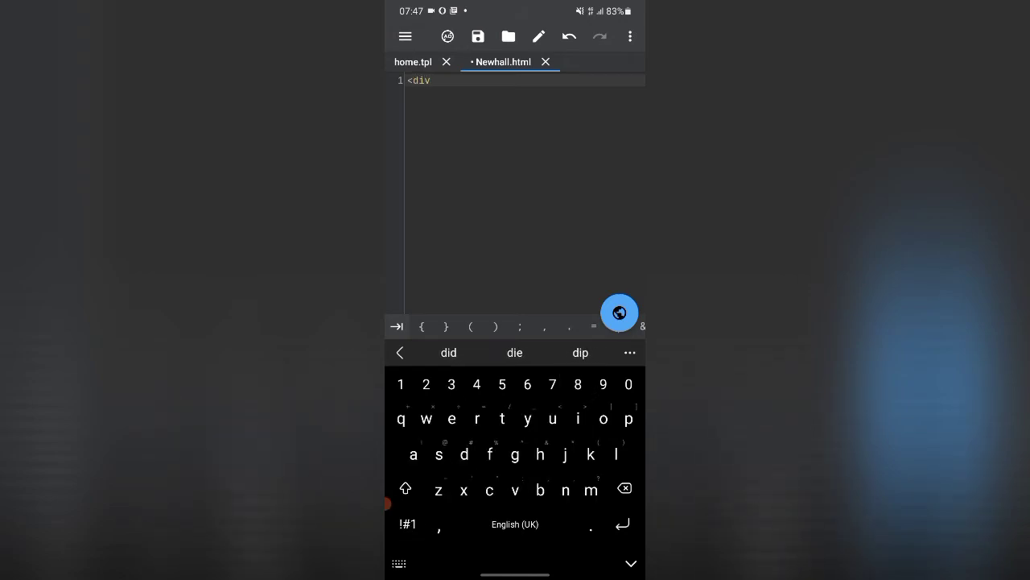
pyautogui.click(408, 525)
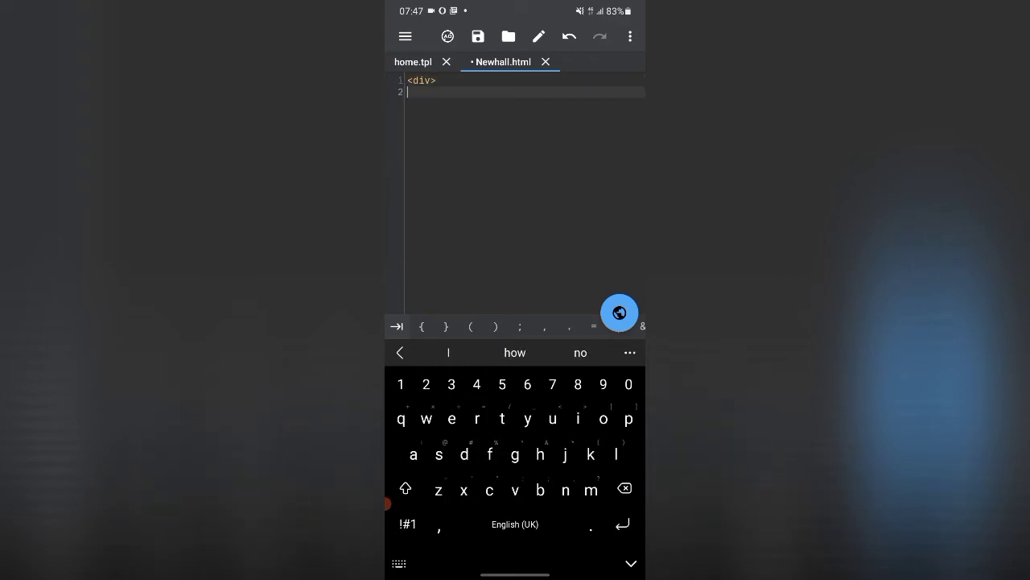
pyautogui.click(409, 525)
pyautogui.write('<')
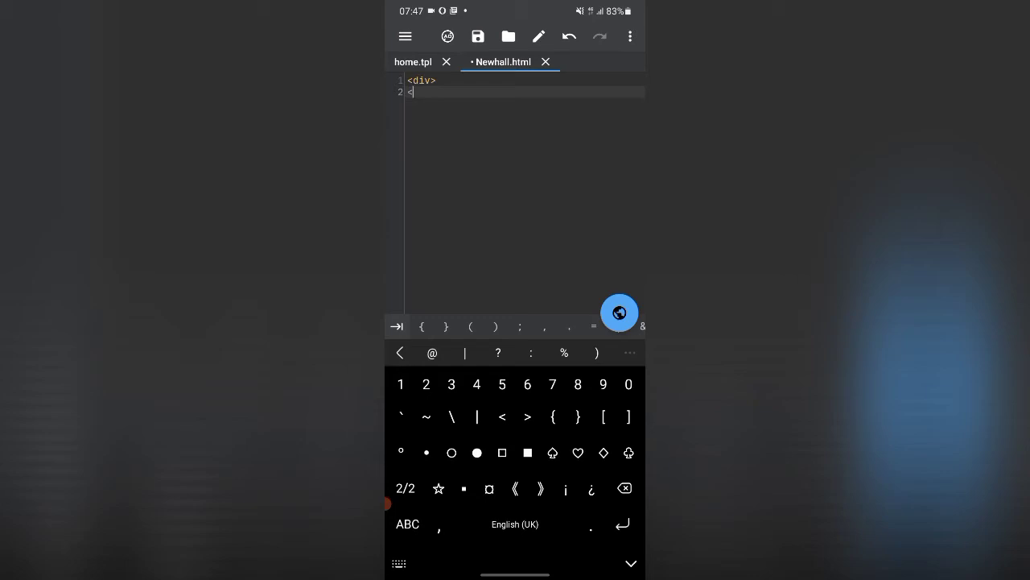
pyautogui.click(406, 488)
pyautogui.write('/')
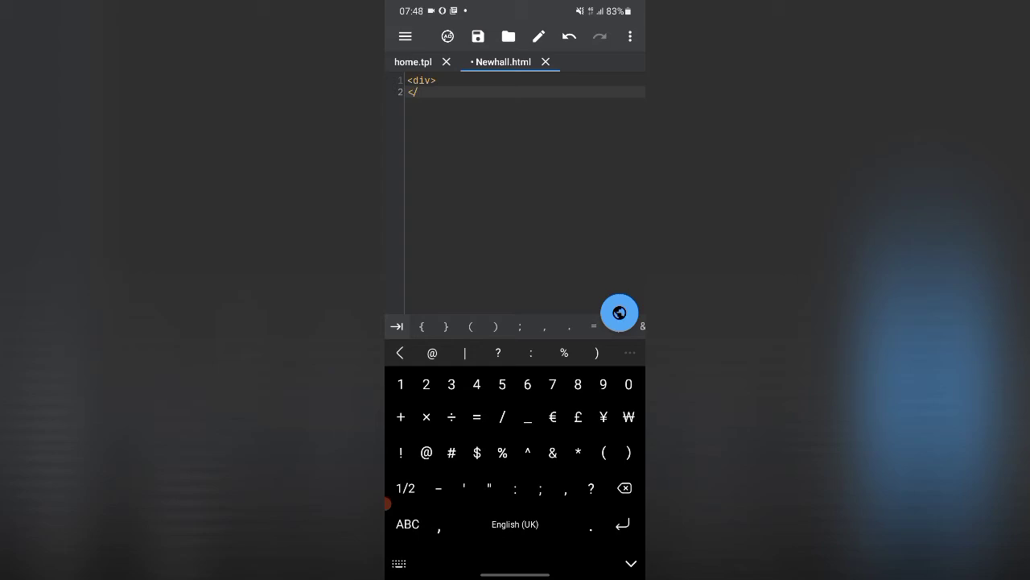
pyautogui.click(406, 488)
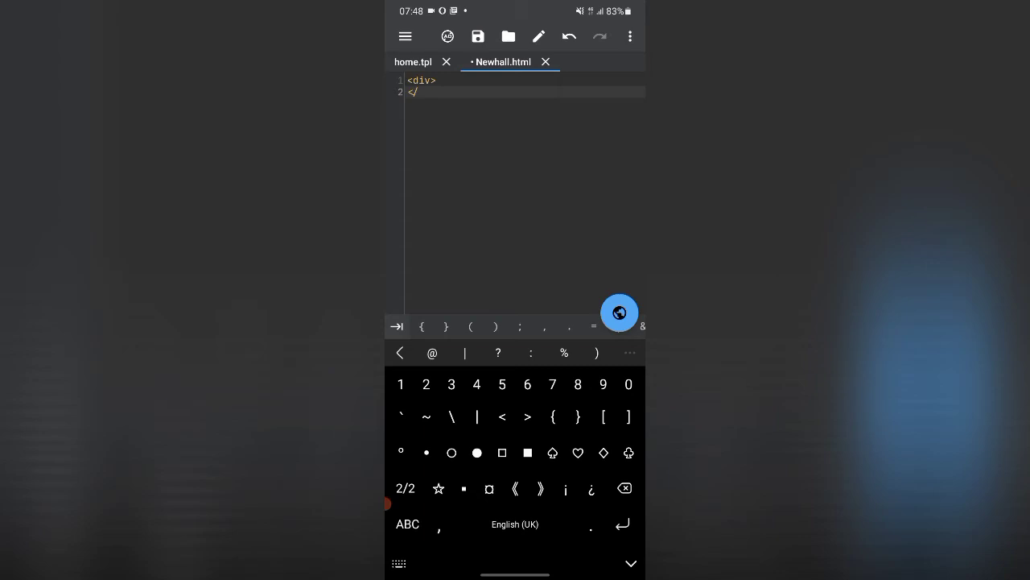
pyautogui.click(408, 523)
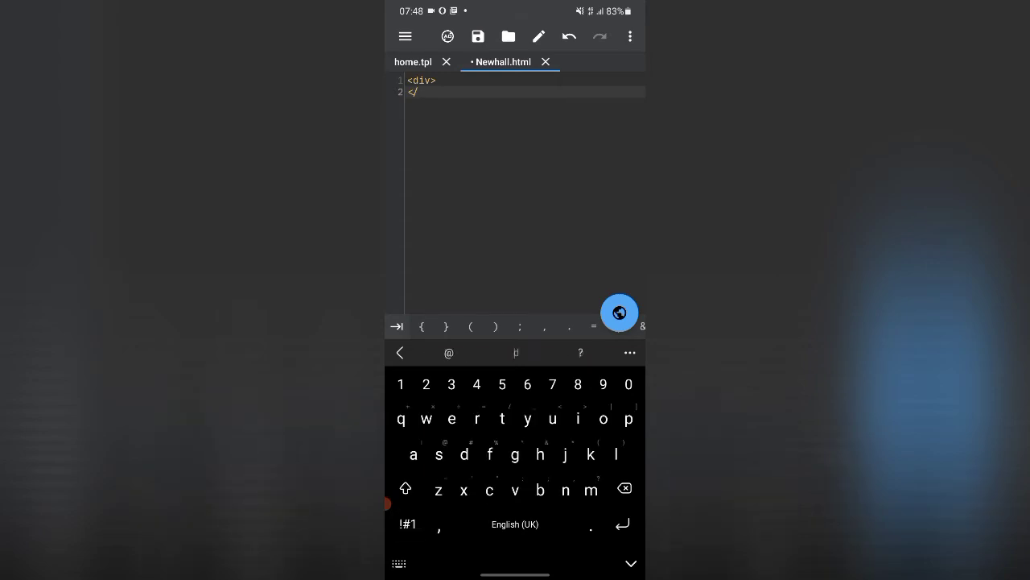
pyautogui.write('div')
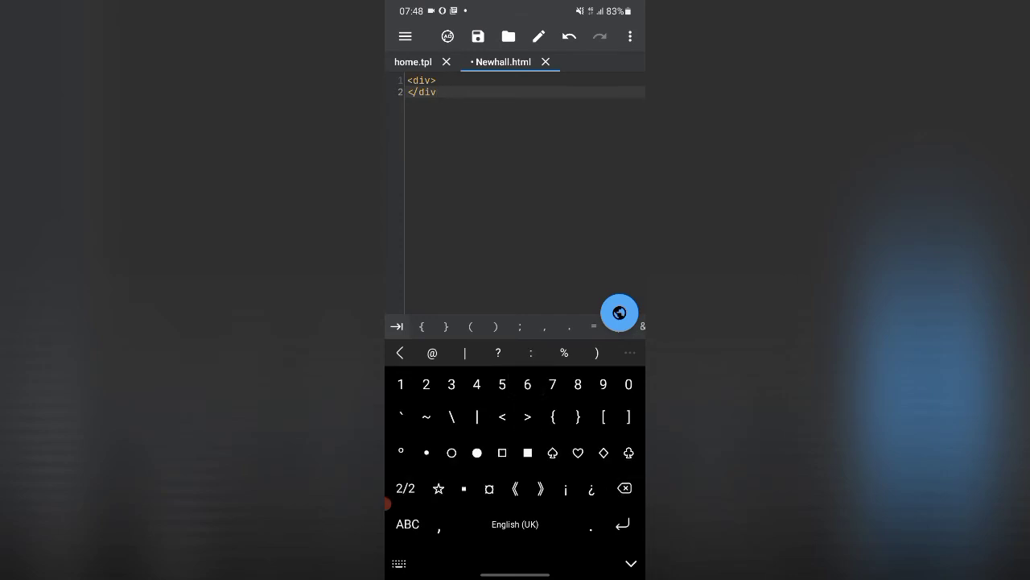
pyautogui.click(528, 415)
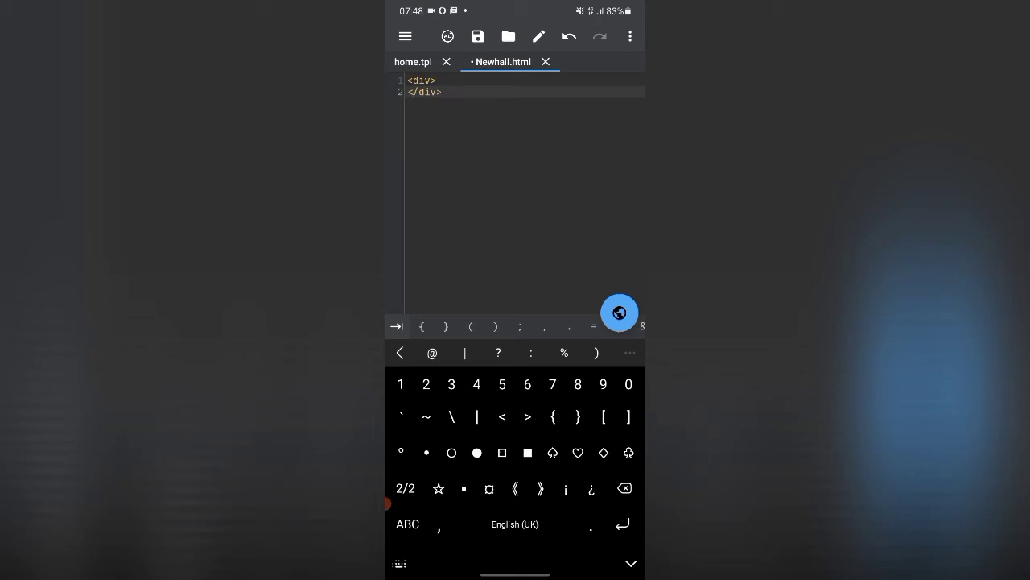
pyautogui.press('Enter')
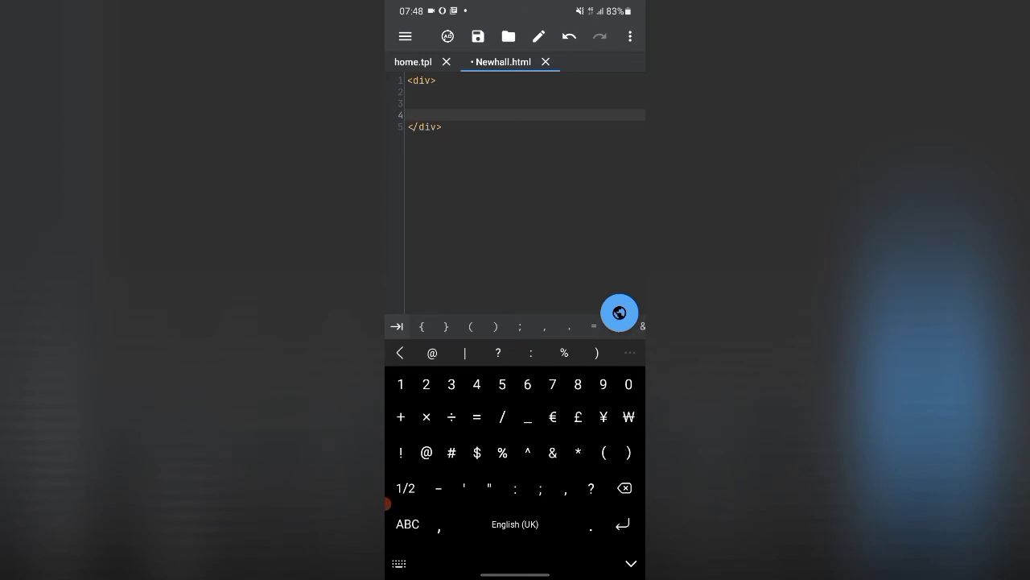
# On line 4 inside the div write the line '<h> heading</>'.
pyautogui.click(406, 488)
pyautogui.write('<')
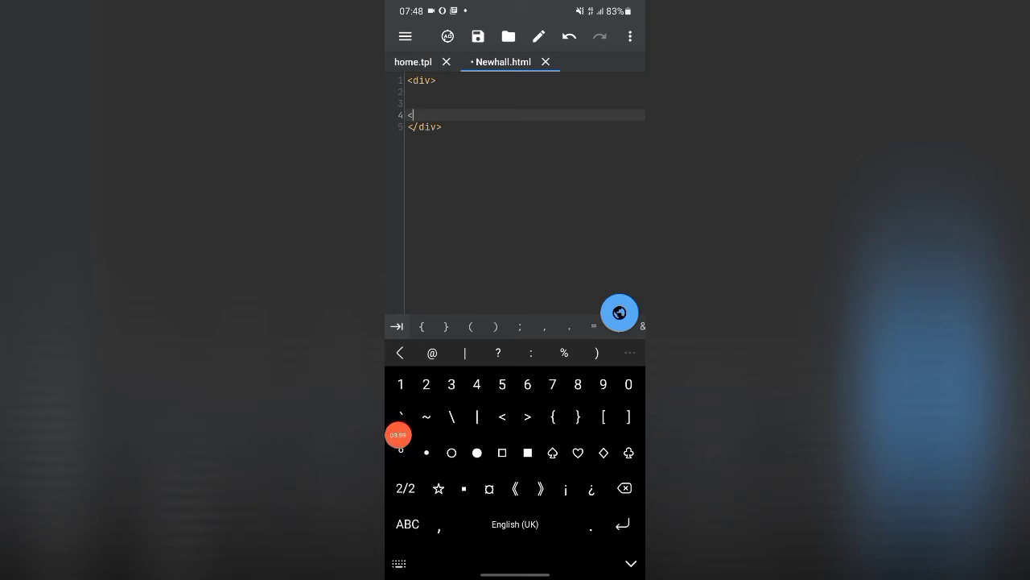
pyautogui.click(406, 488)
pyautogui.write('h>')
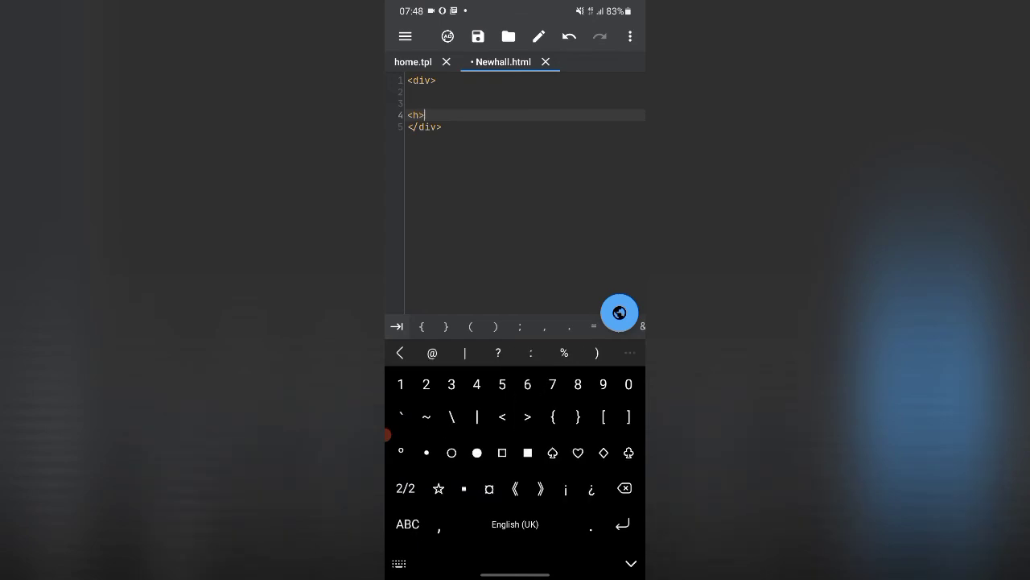
pyautogui.click(407, 525)
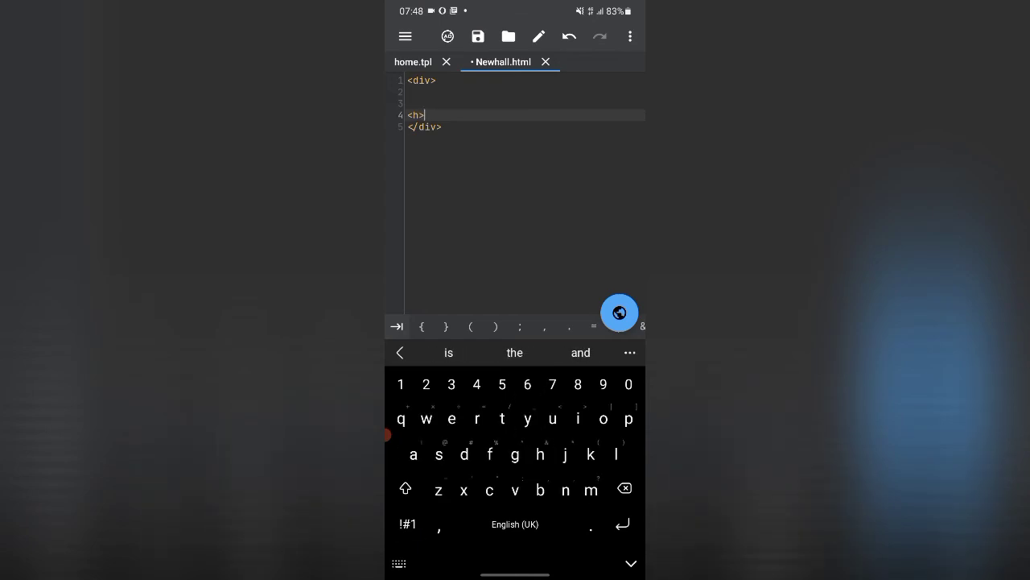
pyautogui.write('head')
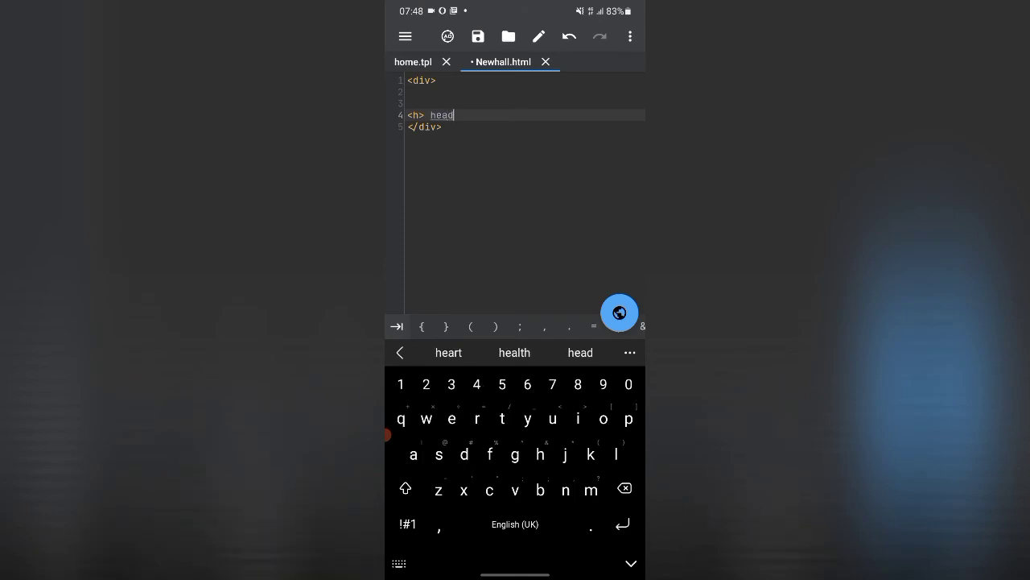
pyautogui.write('ing')
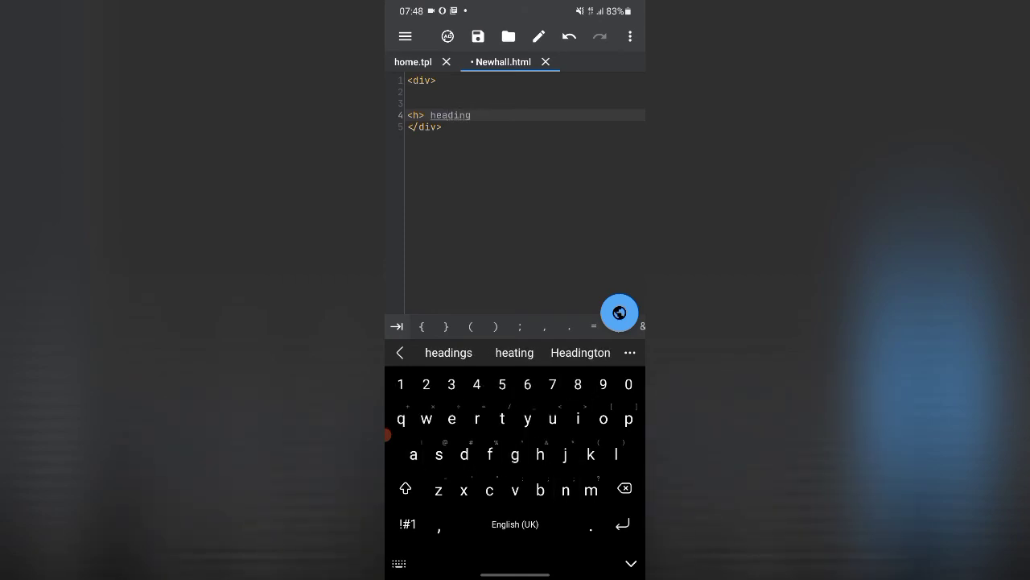
pyautogui.click(407, 525)
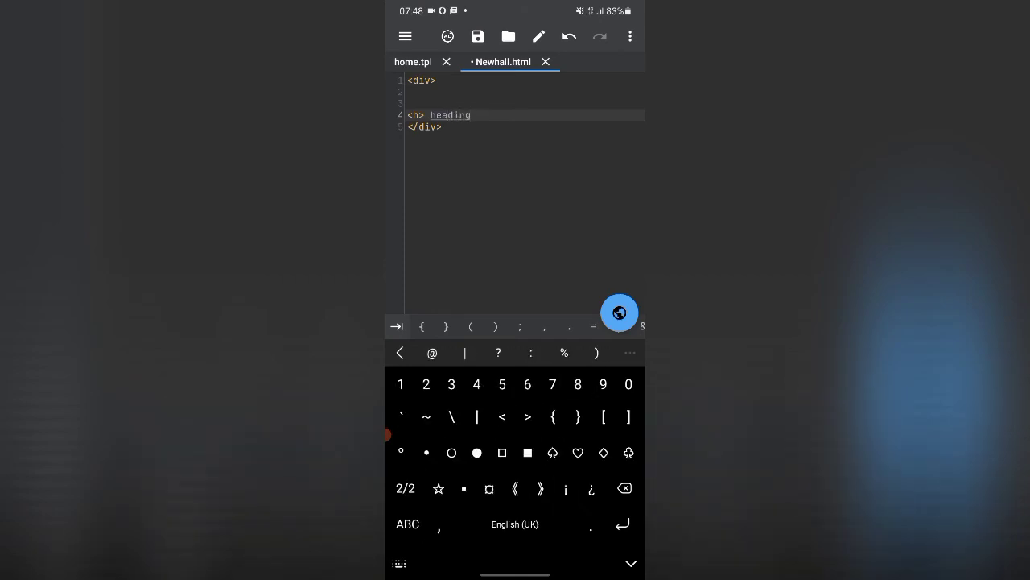
pyautogui.click(502, 415)
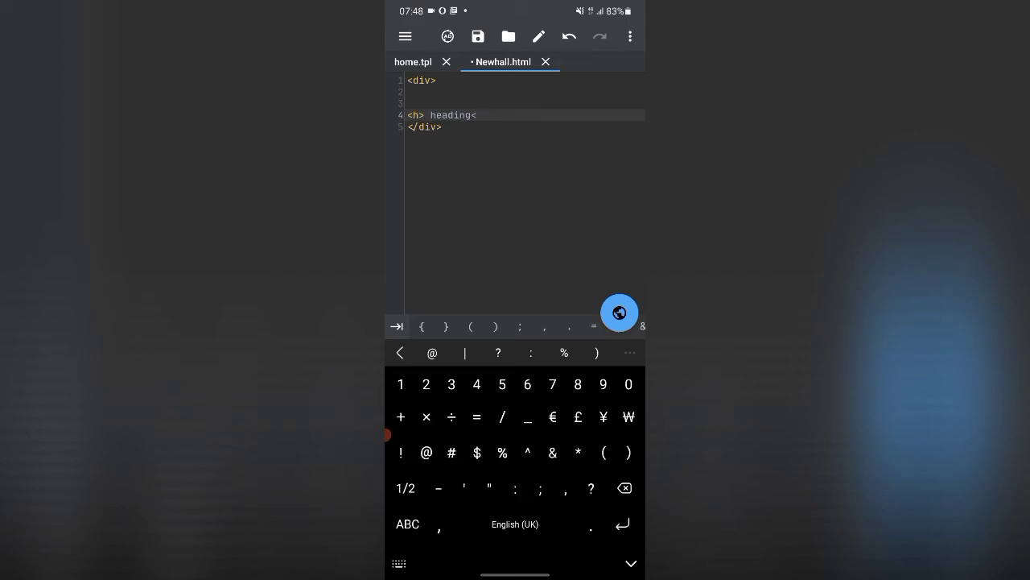
pyautogui.click(528, 415)
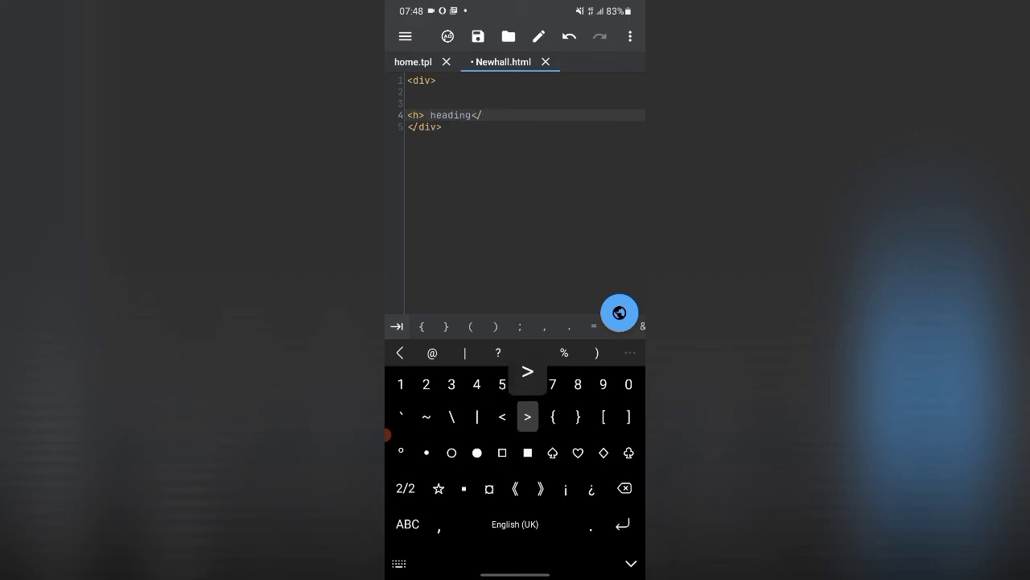
pyautogui.click(529, 415)
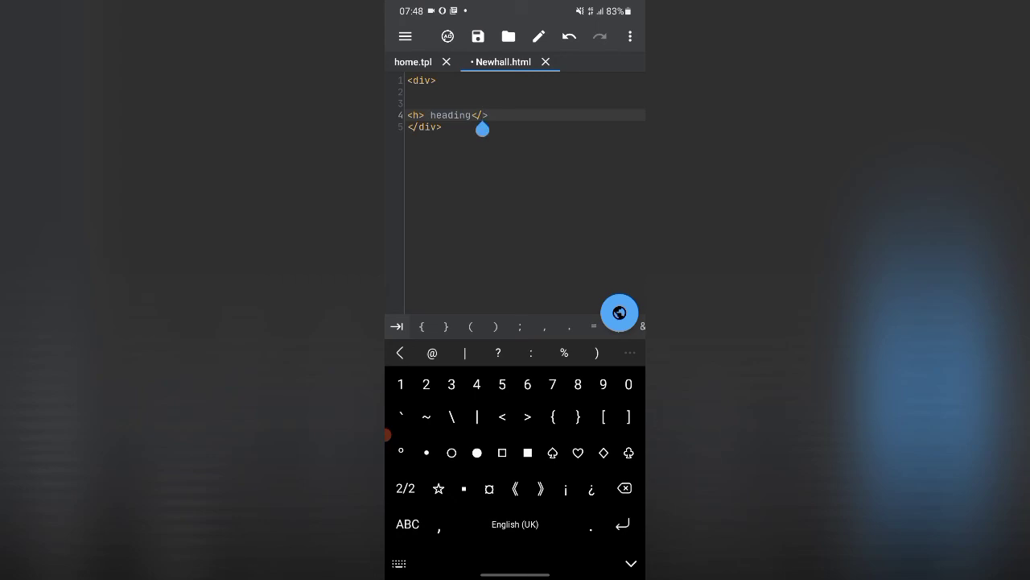